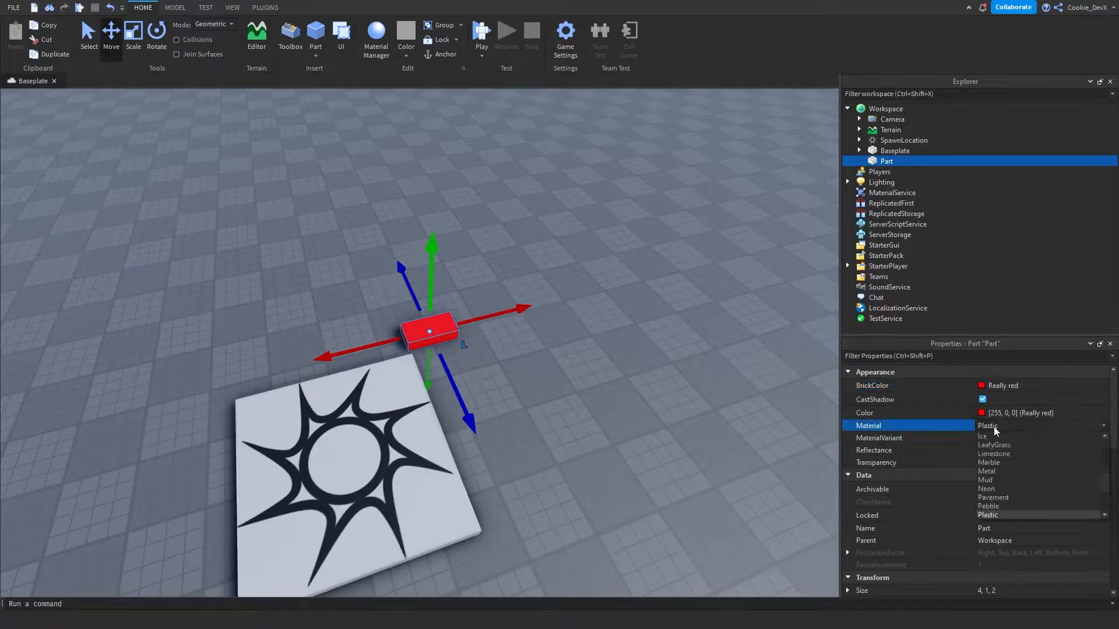
- Make the red part Neon and stretch it into a 20, 1, 2 bar with the Scale tool
click(987, 488)
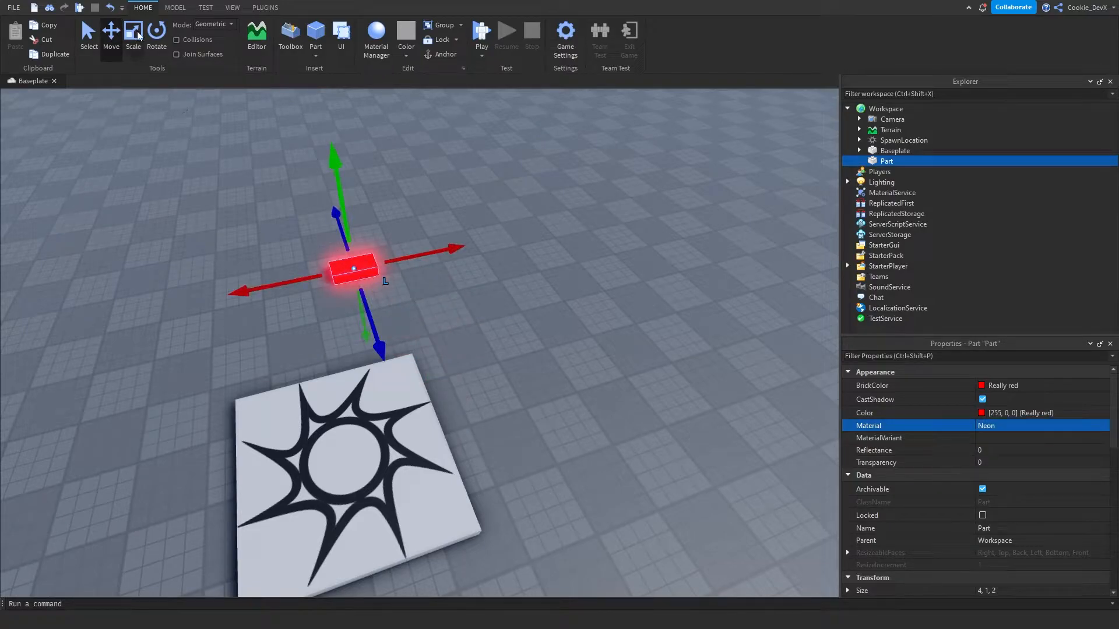
click(133, 33)
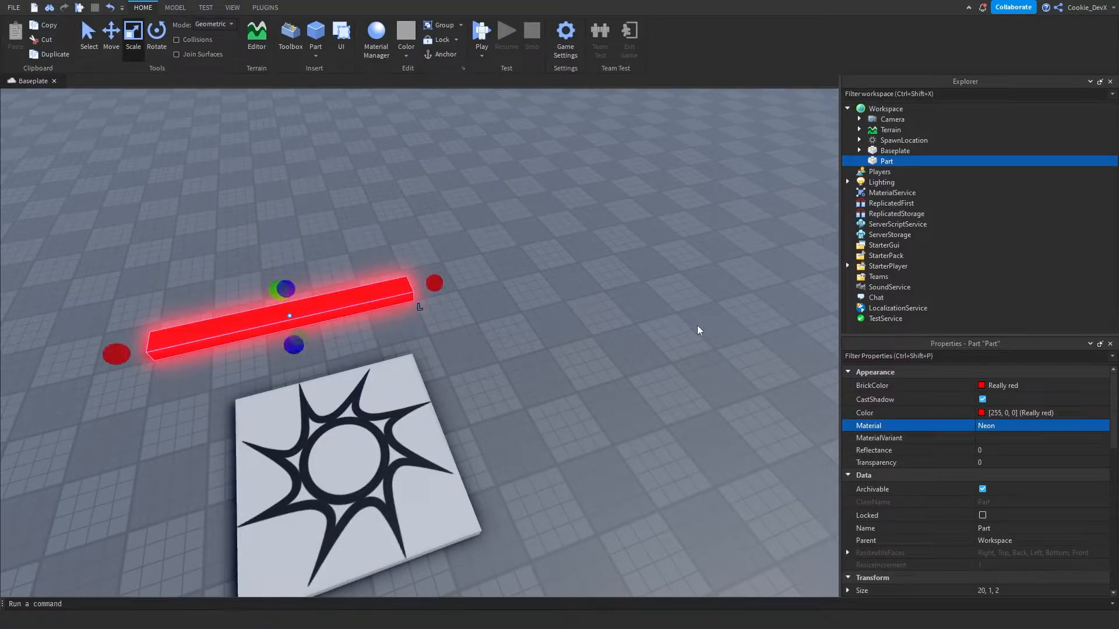
mouse_move(761, 299)
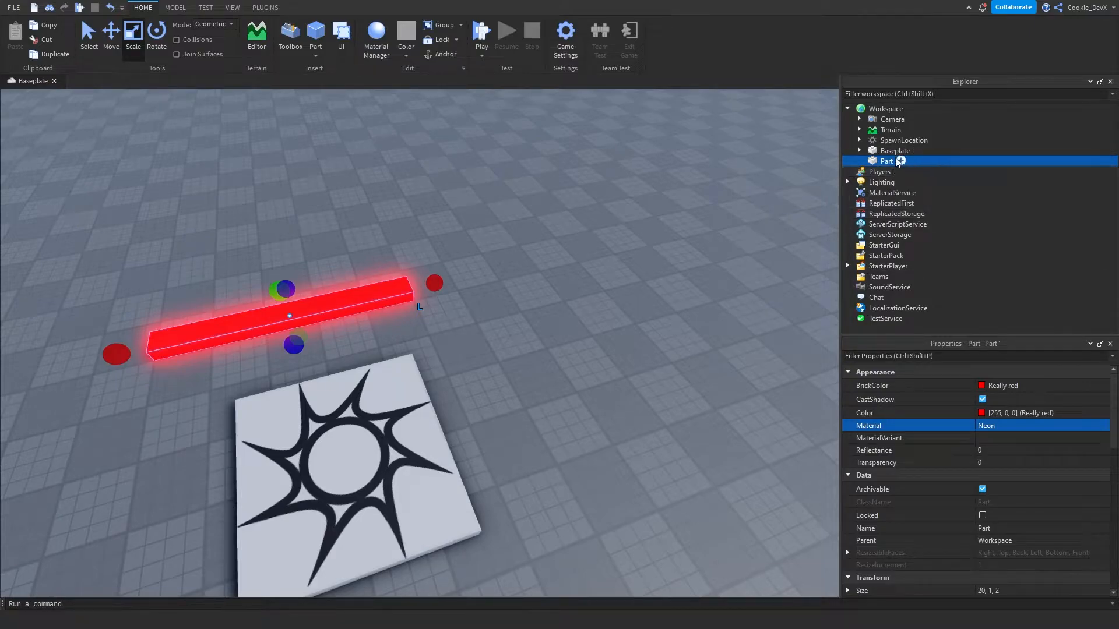
- Rename the part KillPart and insert a Script inside it named KillScript
double_click(985, 528)
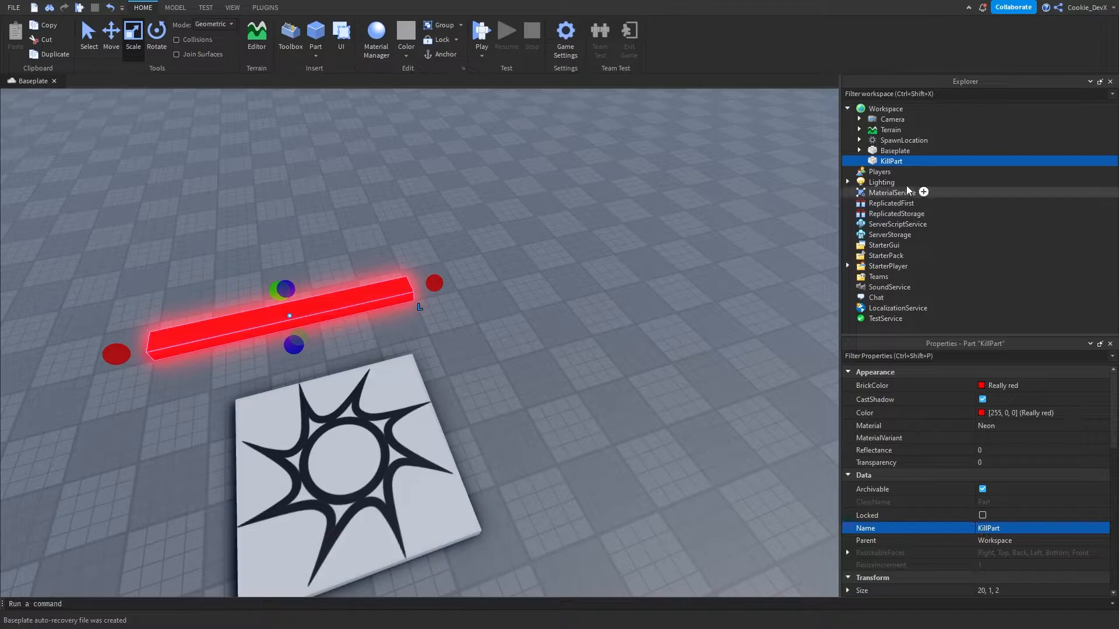
click(923, 192)
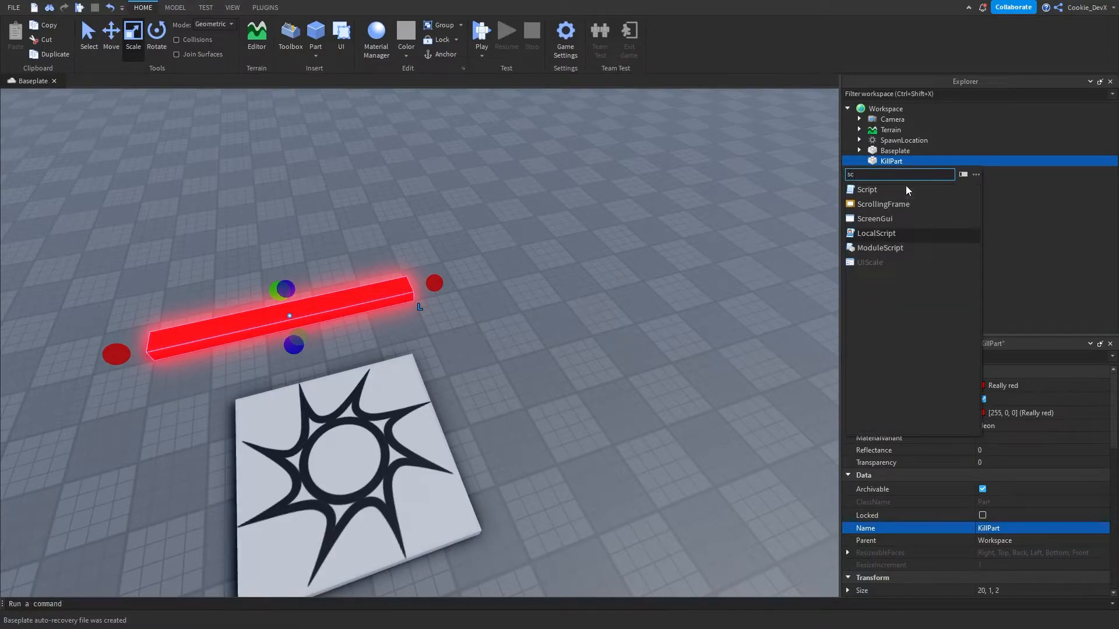
click(867, 189)
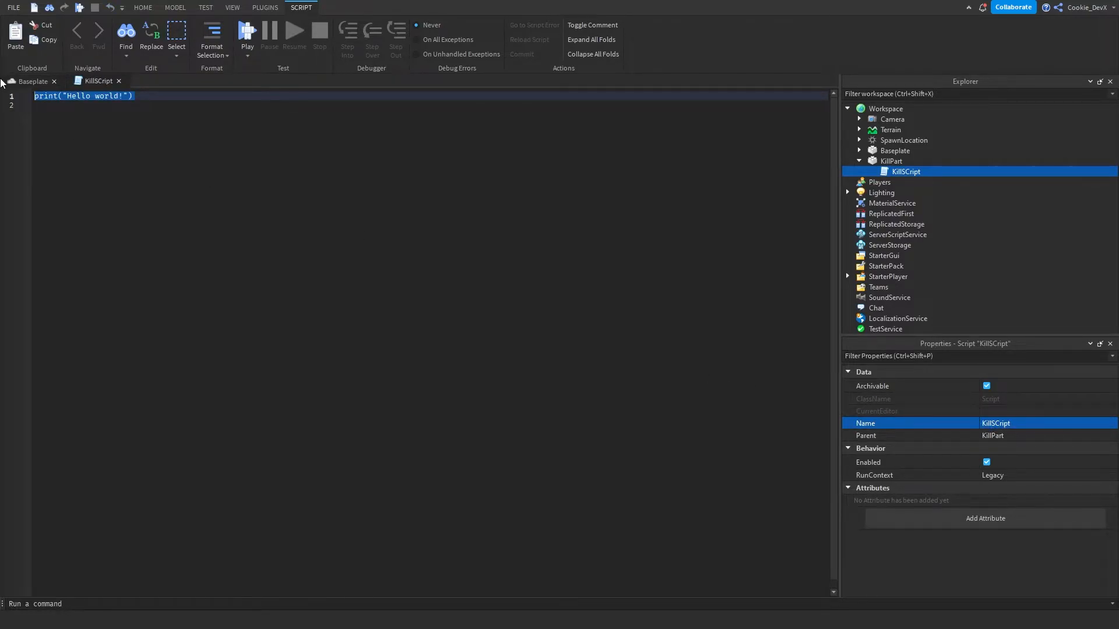
- Connect a function to script.Parent.Touched receiving the touching Object
text(script)
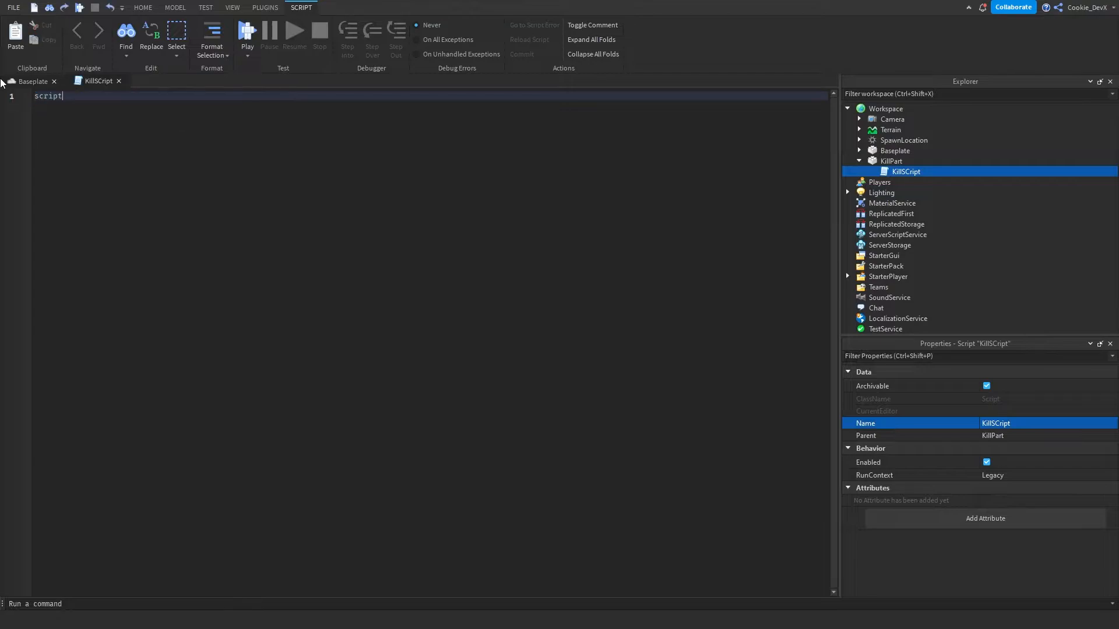
text(.Parent.Touched)
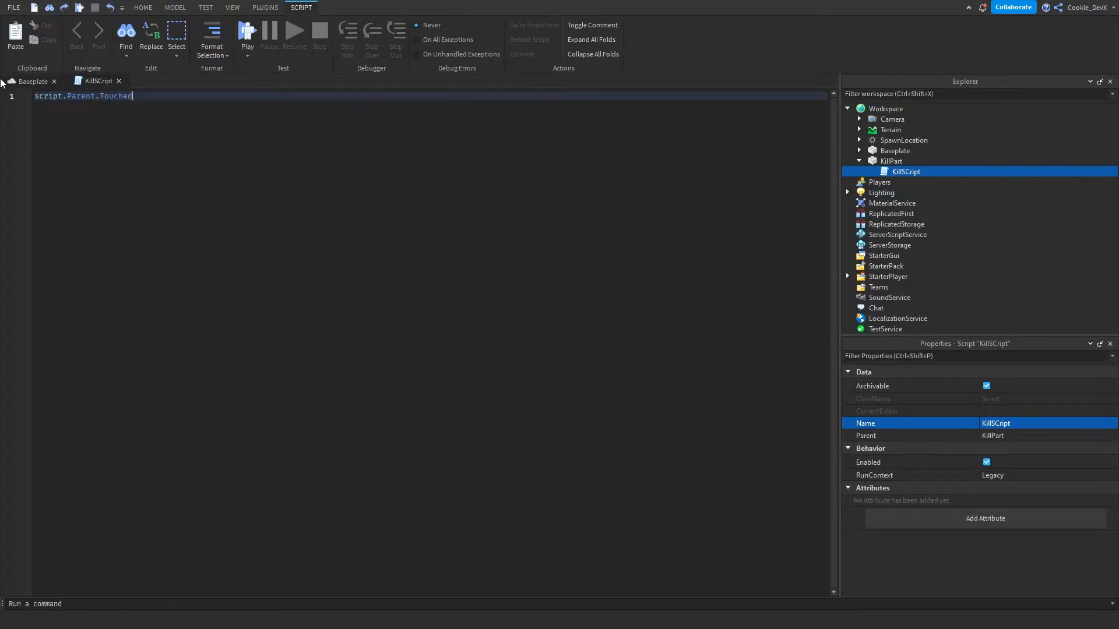
text(:Once))
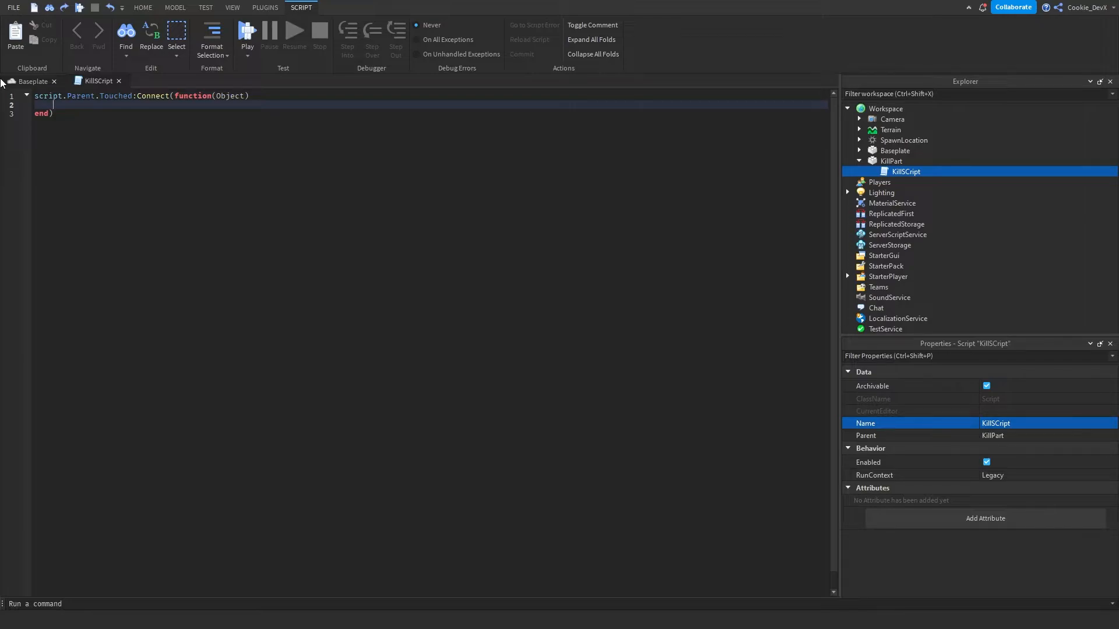
- Declare local Humanoid = Object.Parent:FindFirstChild("Humanoid")
text(local H)
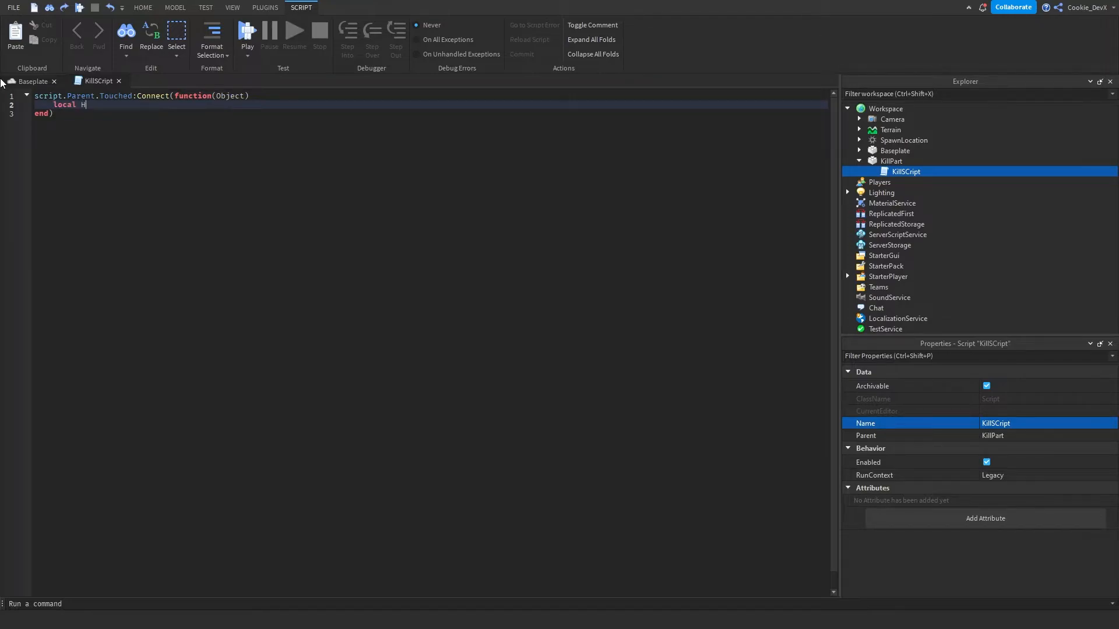
text(umanoid =)
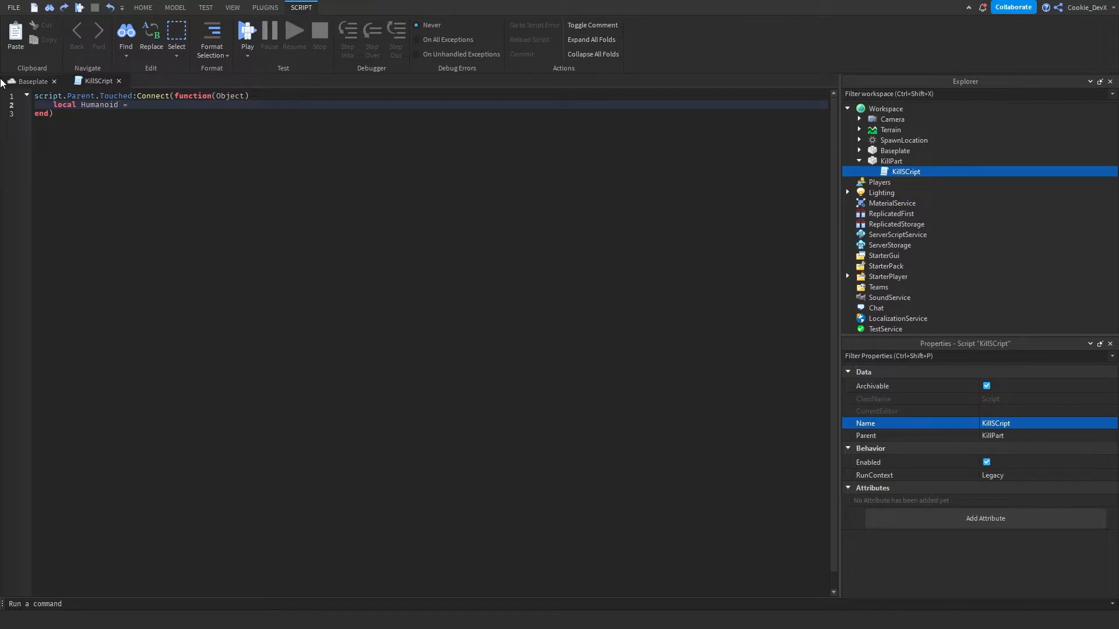
text(Object.Parent:FindFirstChild("Humanoid"))
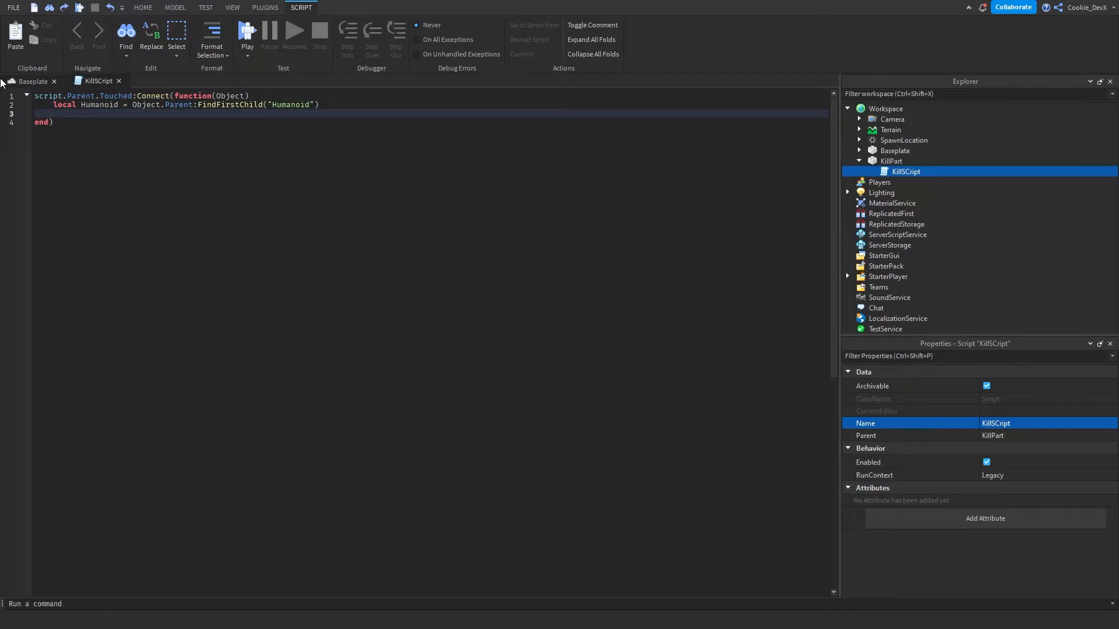
- Add if Humanoid then Humanoid.Health = 0 end, then start a play test
click(61, 113)
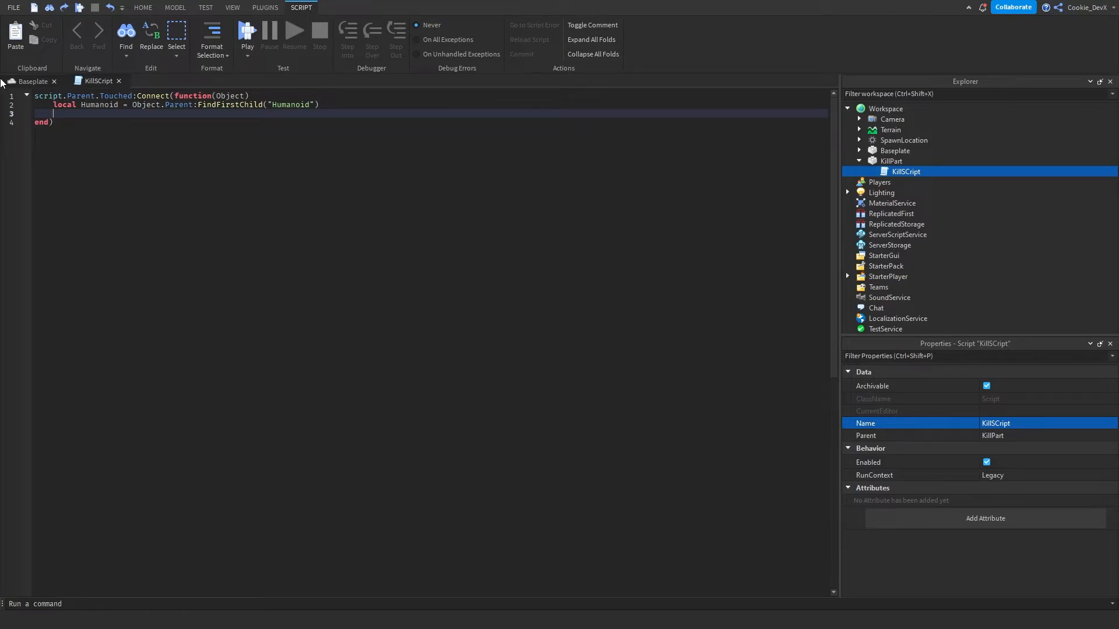
text(if)
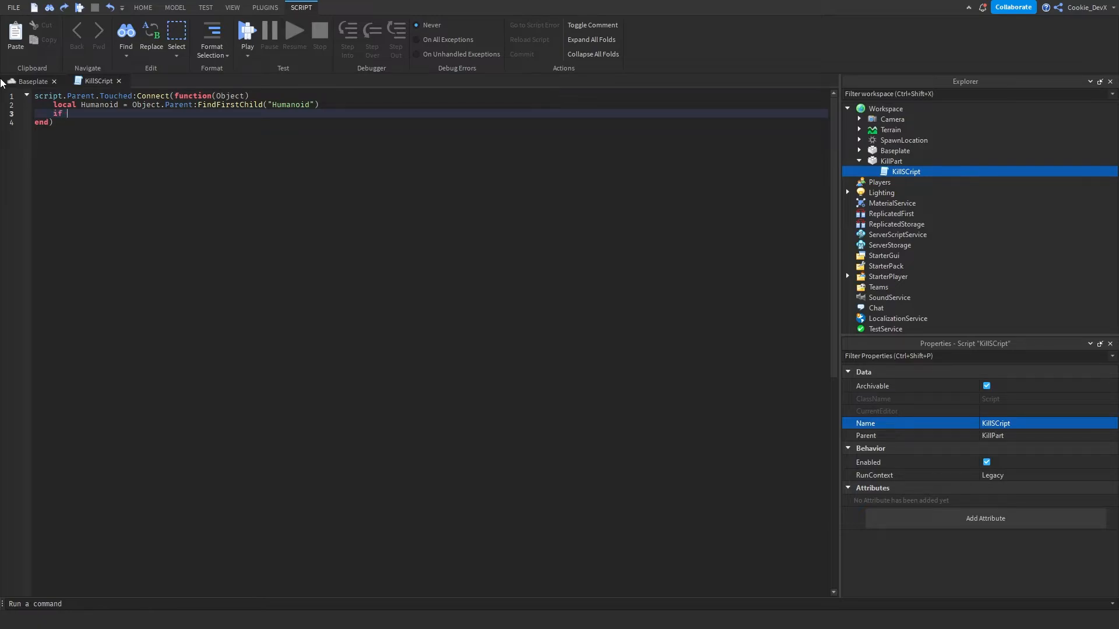
text(Humanoid then)
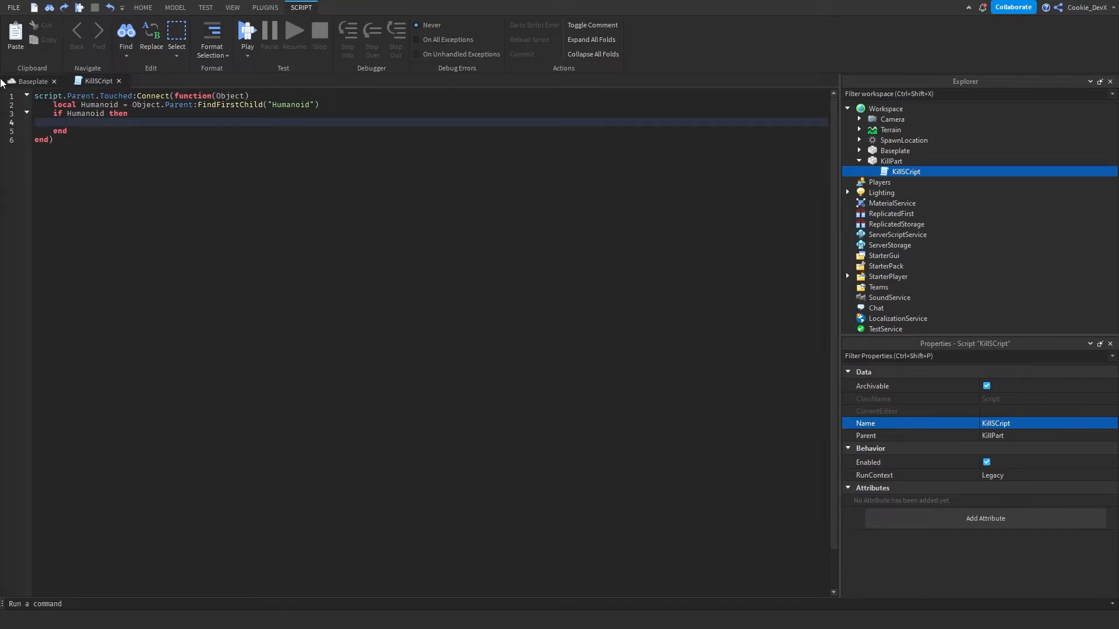
text(Humanoid.health = 0)
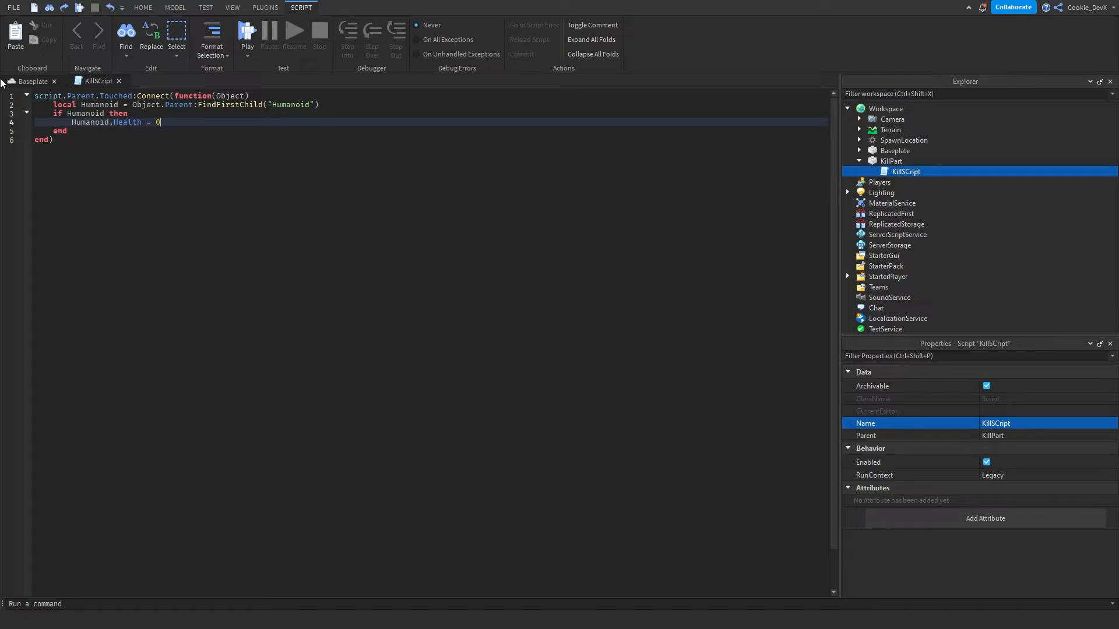
click(247, 34)
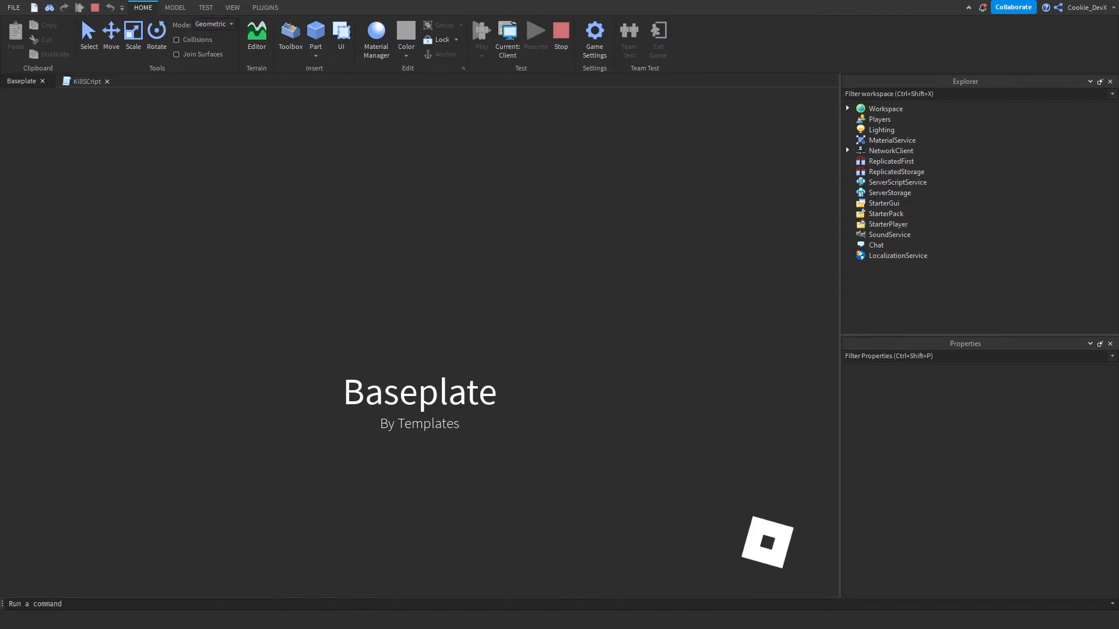
- Let play mode load and close the Developer Console over the running game
click(482, 31)
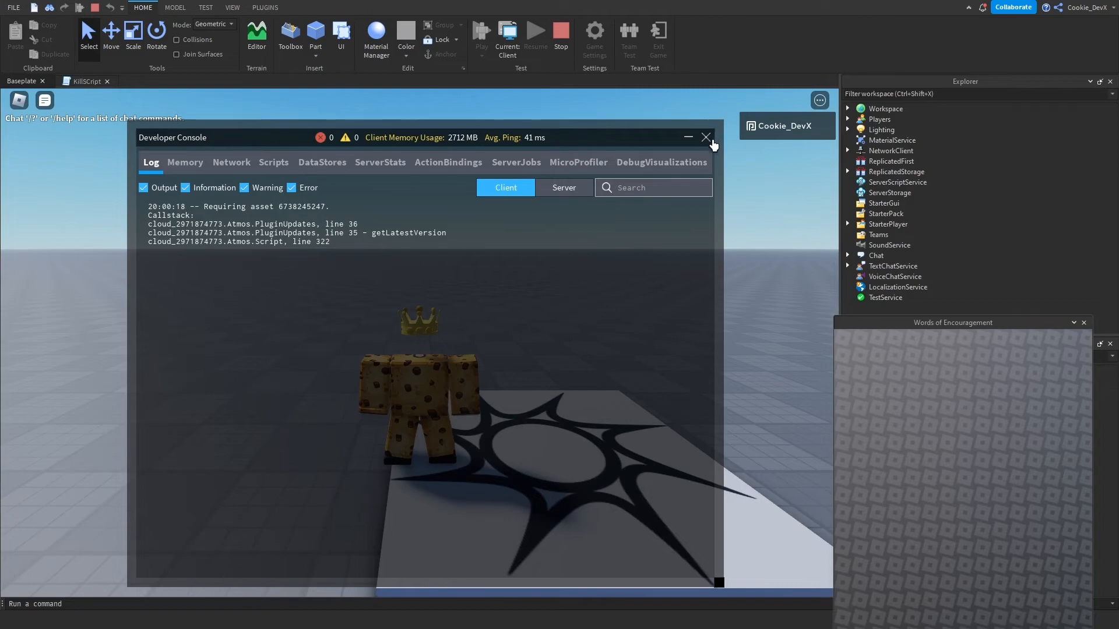
click(706, 138)
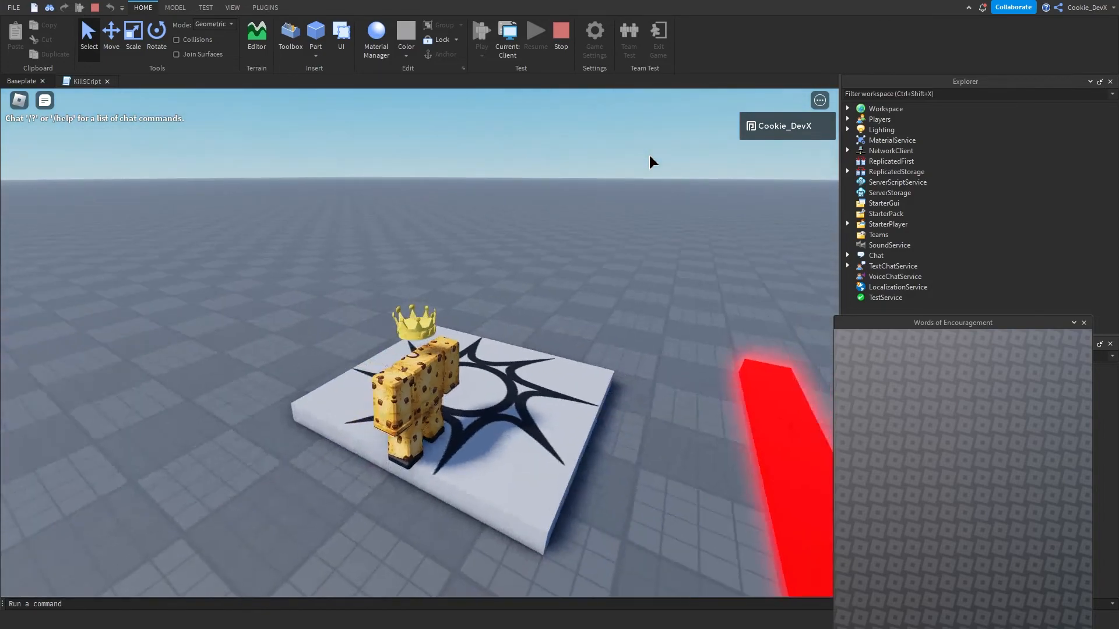